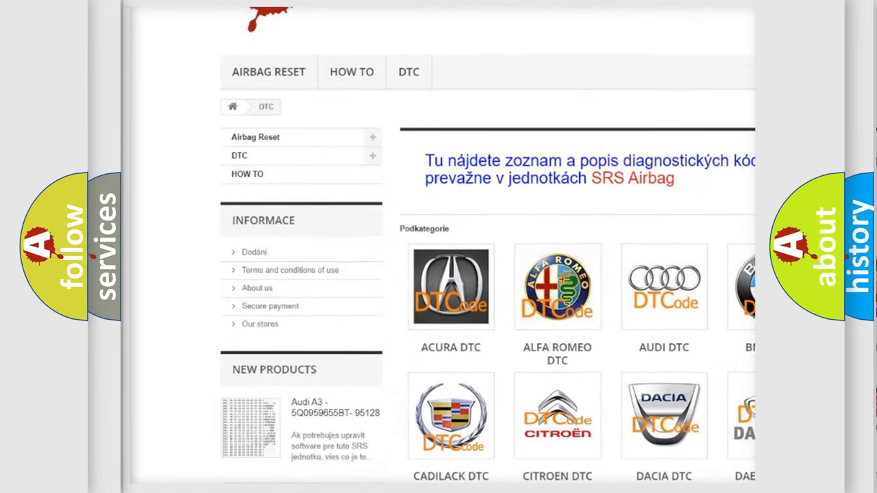
{"action": "scroll", "scroll_direction": "down", "scroll_amount": 3}
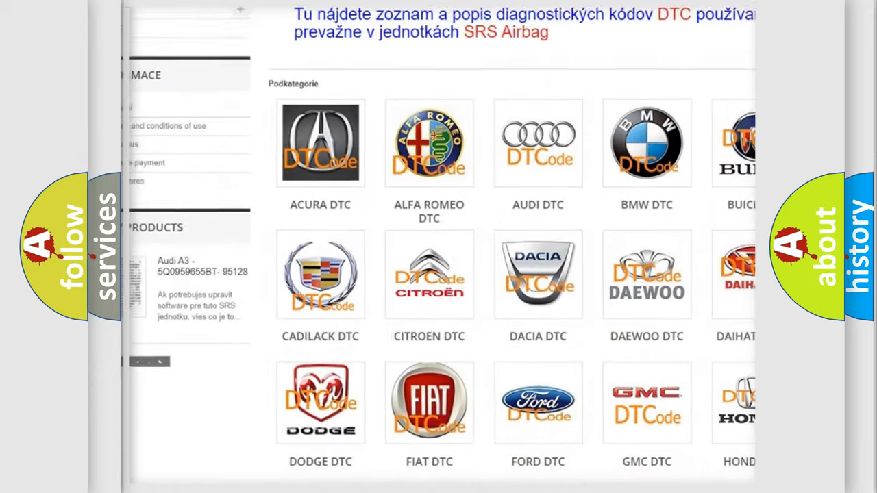